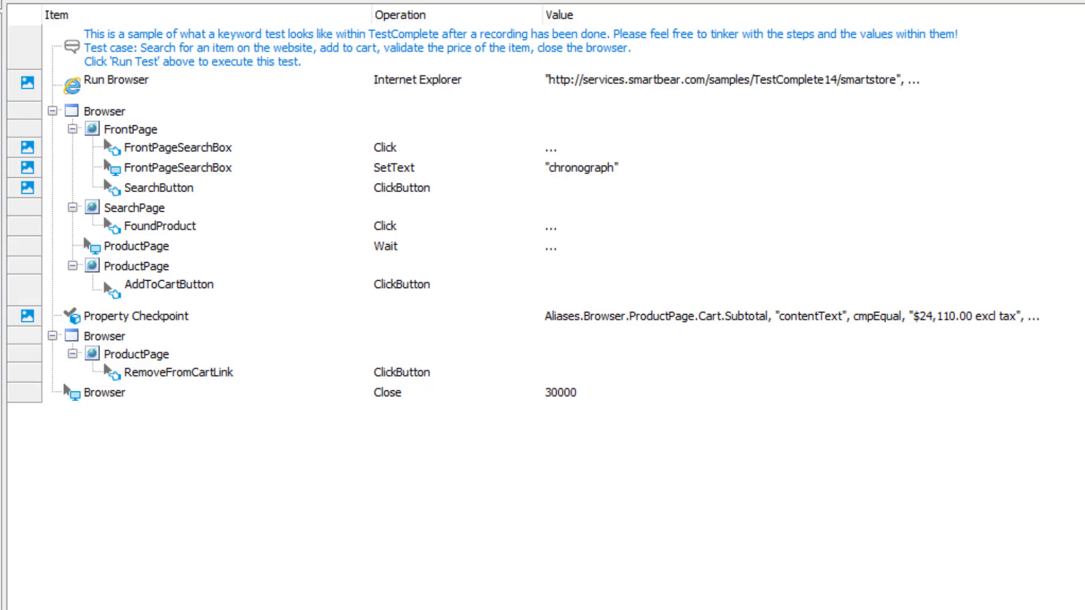
Step: Start a new parameter (default Param1, String) on the SimpleTest_Sample test toolbar
click(582, 168)
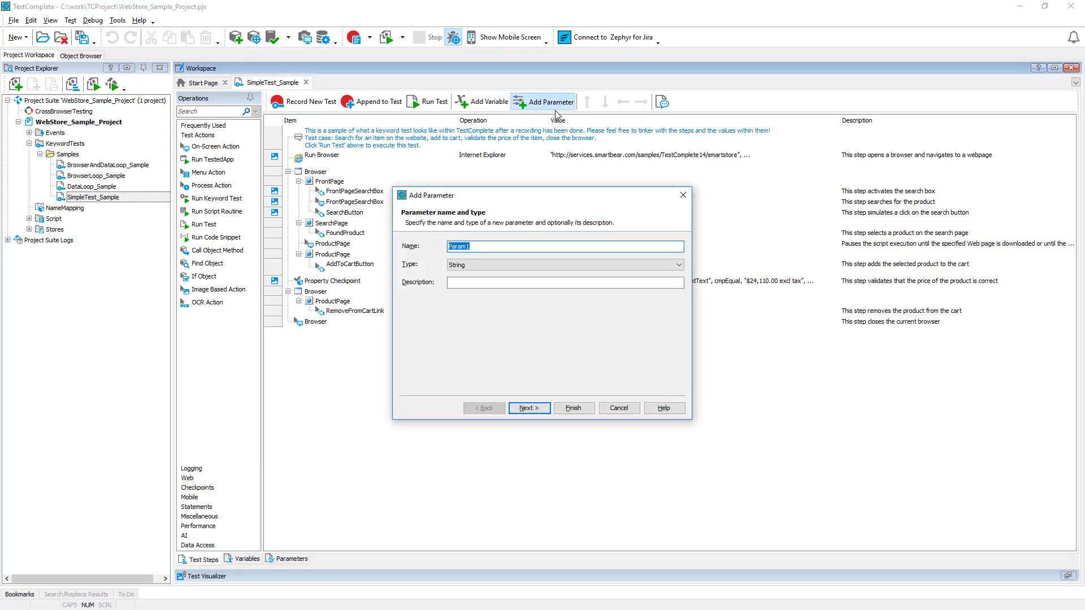
Step: Name the new String parameter 'Query' and finish the wizard
text(Query)
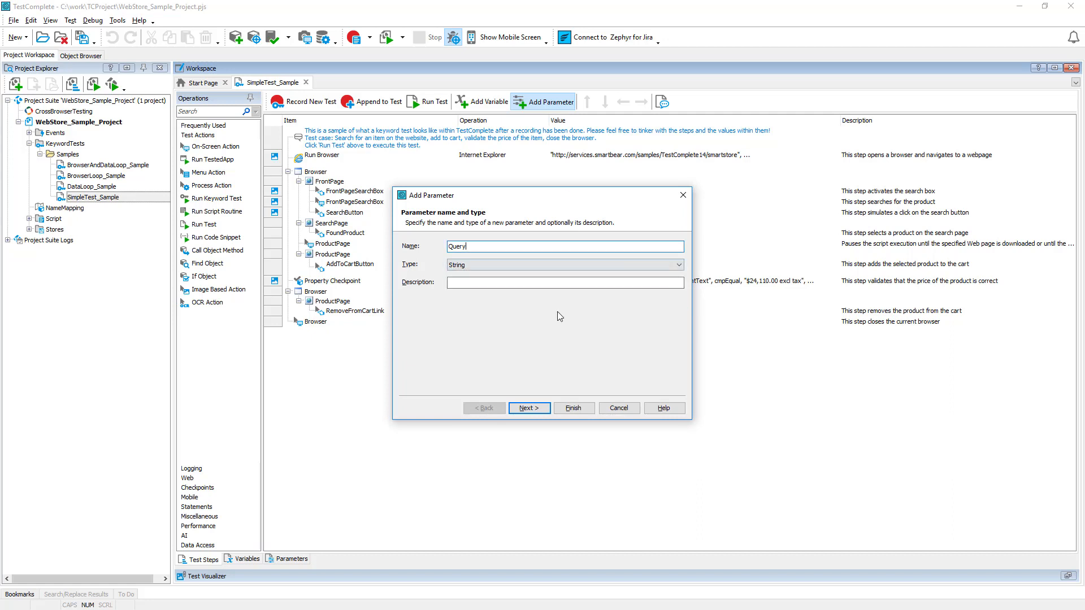
click(573, 408)
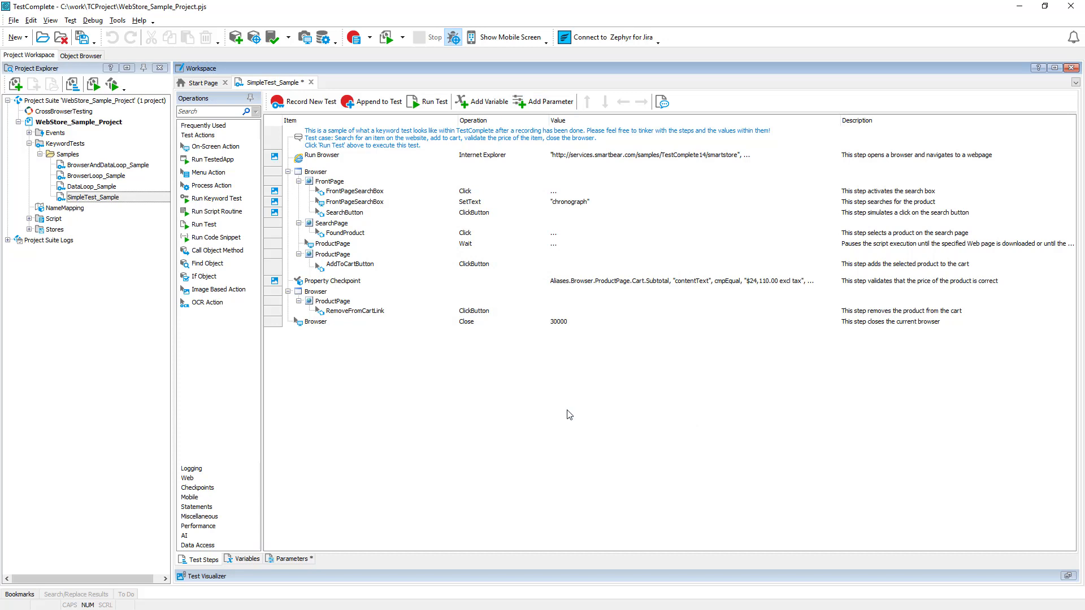
Step: On the Parameters tab, add a second parameter named Price of type String
click(290, 558)
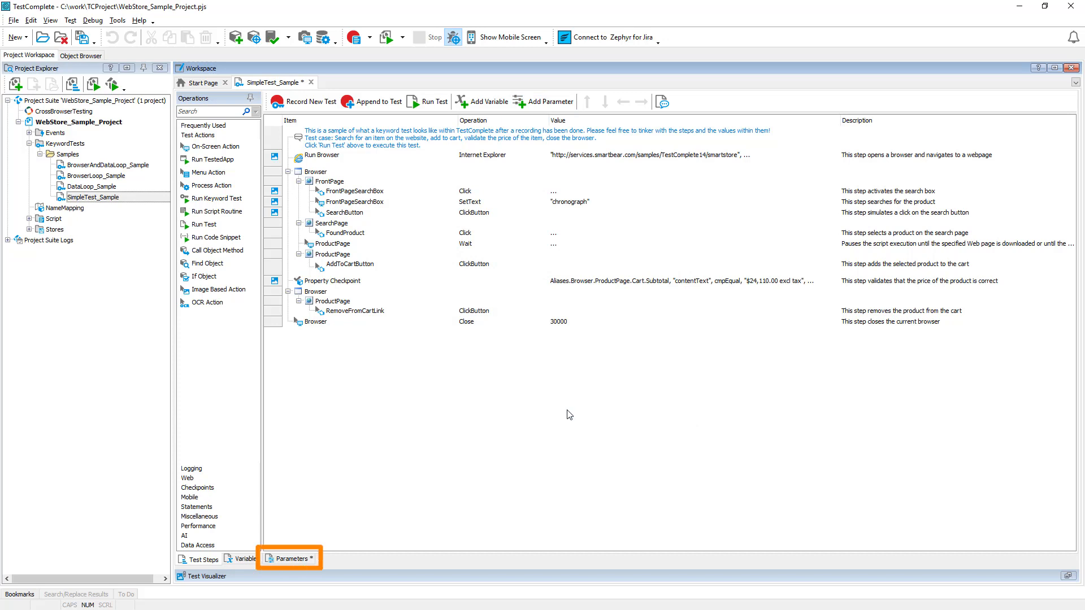
click(291, 558)
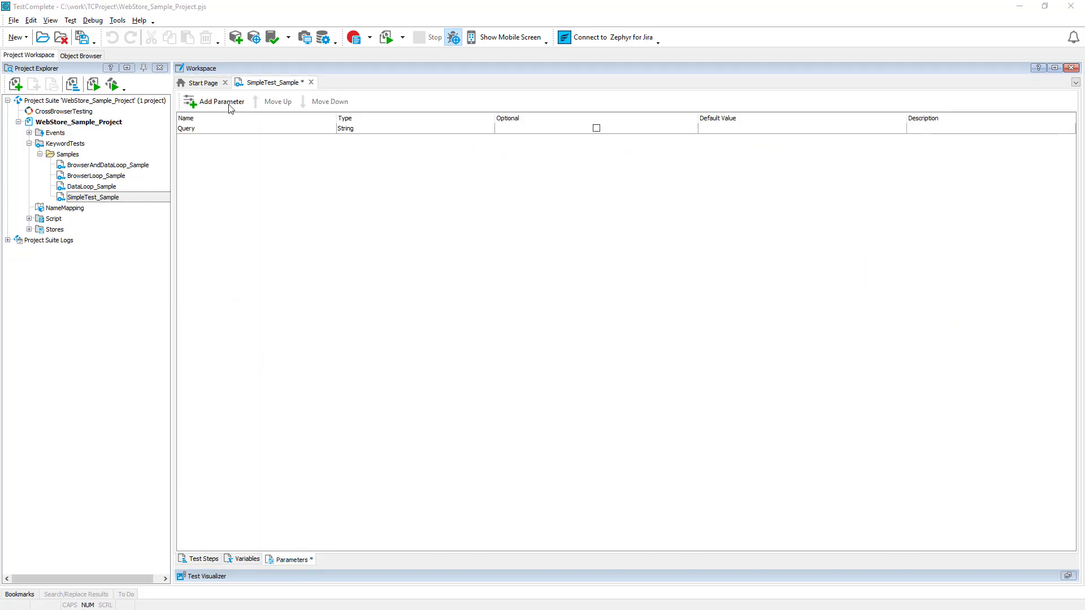
click(218, 102)
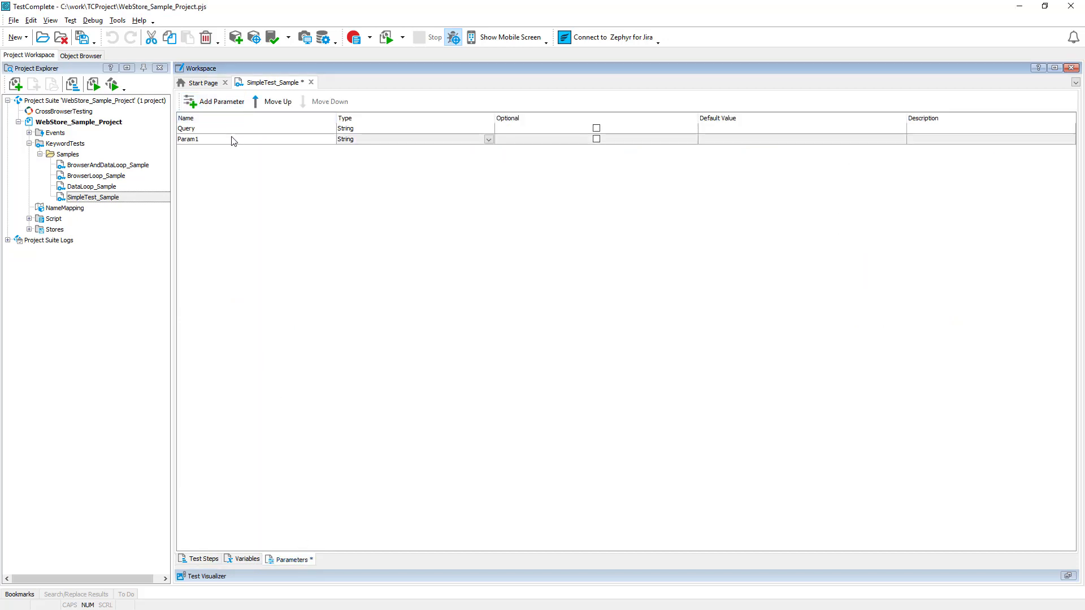
click(488, 139)
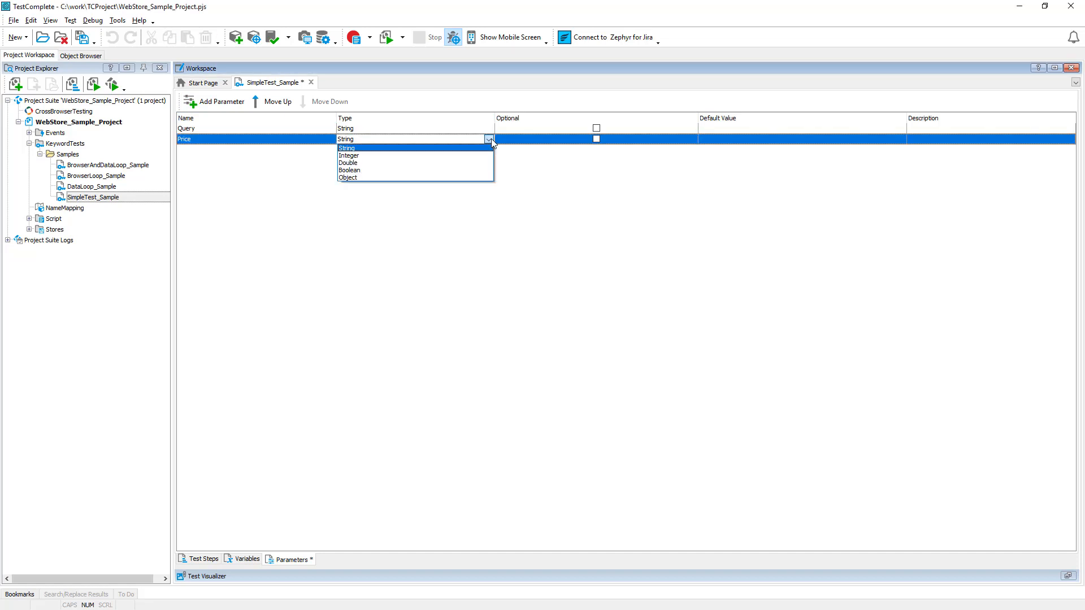
click(346, 148)
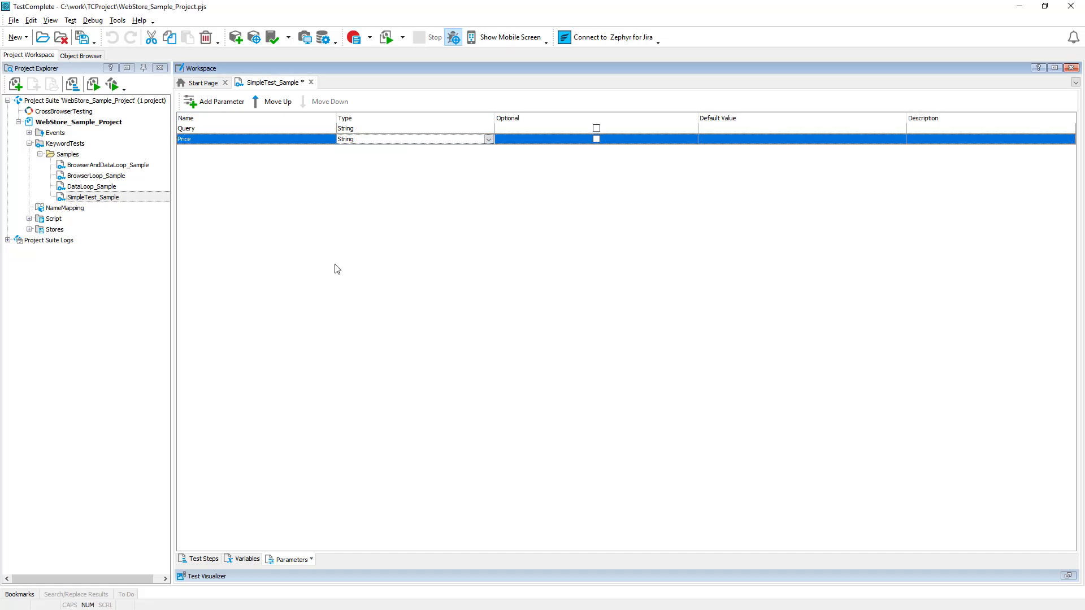
click(204, 558)
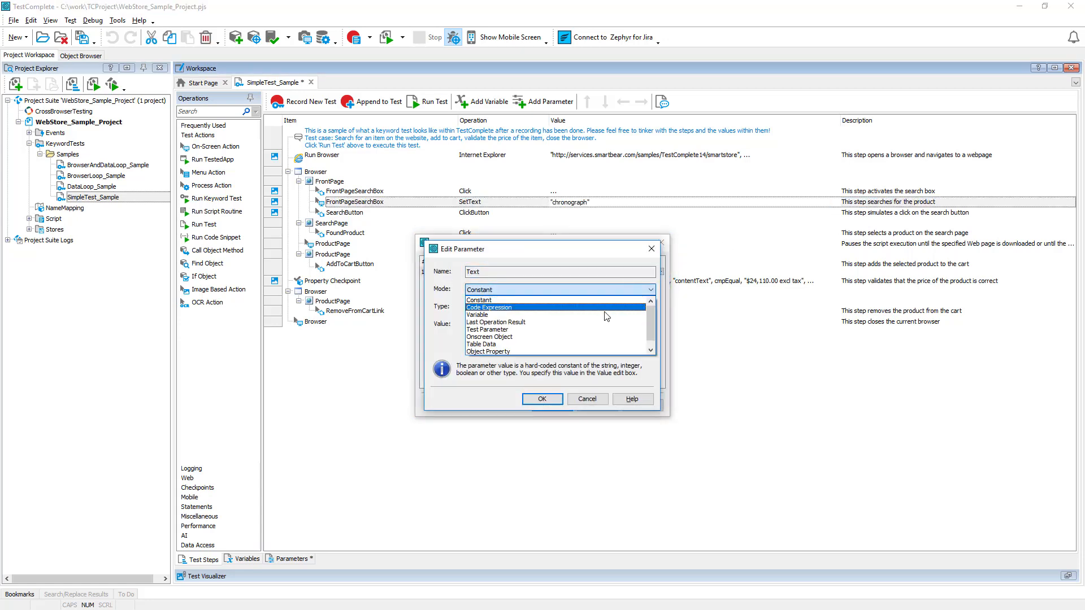
Step: Bind SetText's Text to parameter Query and the checkpoint Value to parameter Price
click(487, 329)
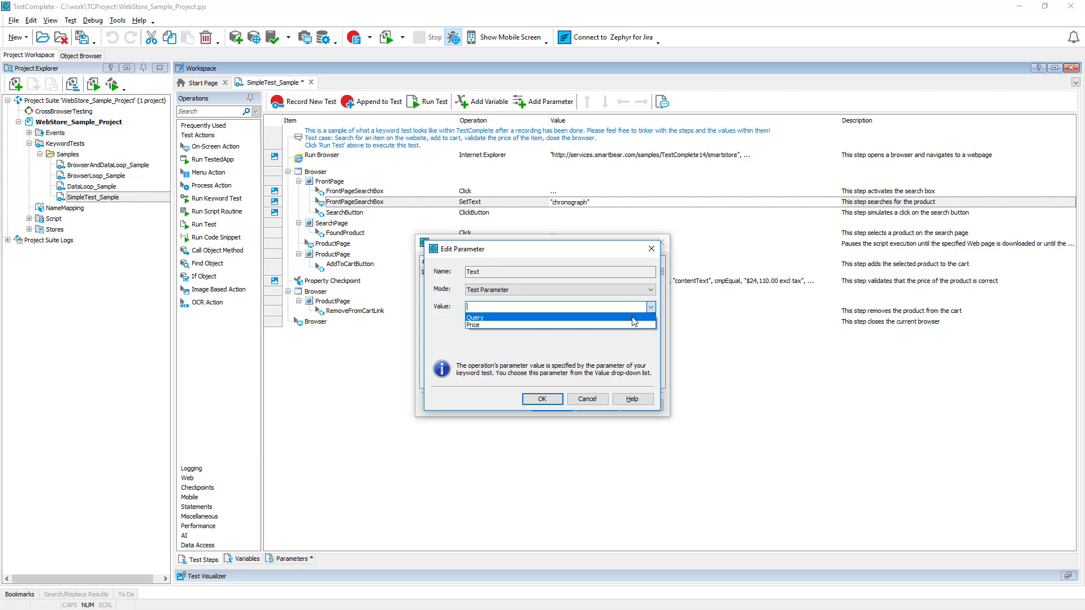
click(474, 317)
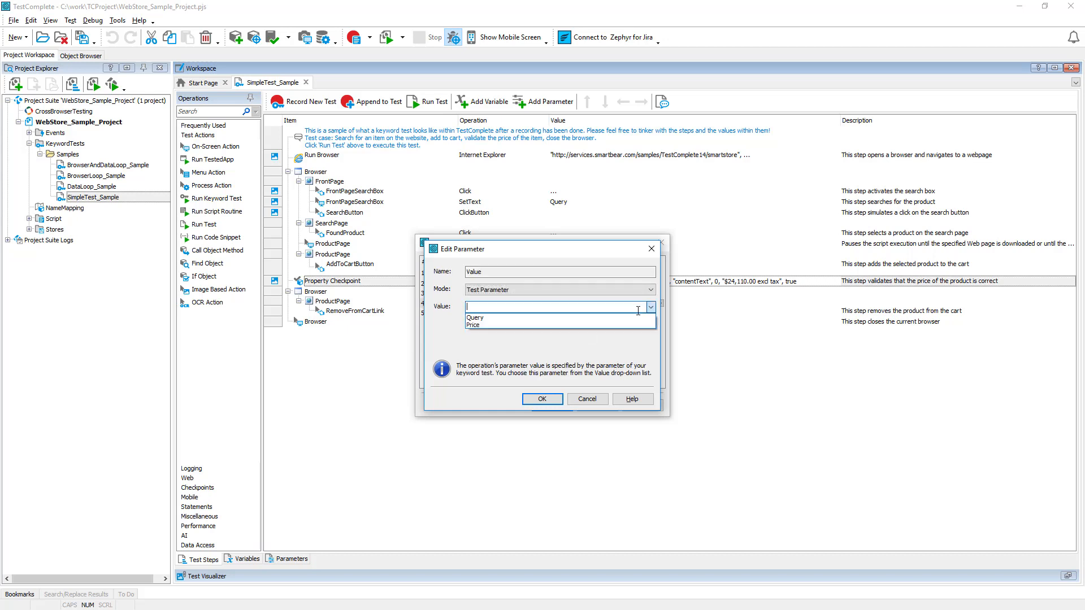
click(542, 399)
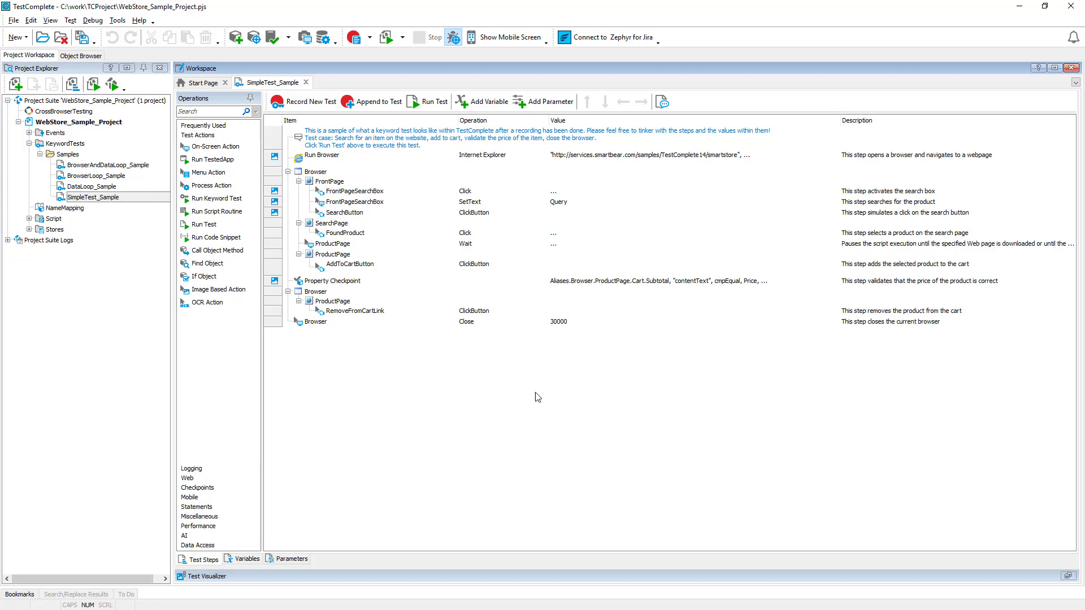
Step: Create Test1 calling SimpleTest_Sample with AiryPods and $1,014.00 excl tax, and run it
right_click(59, 143)
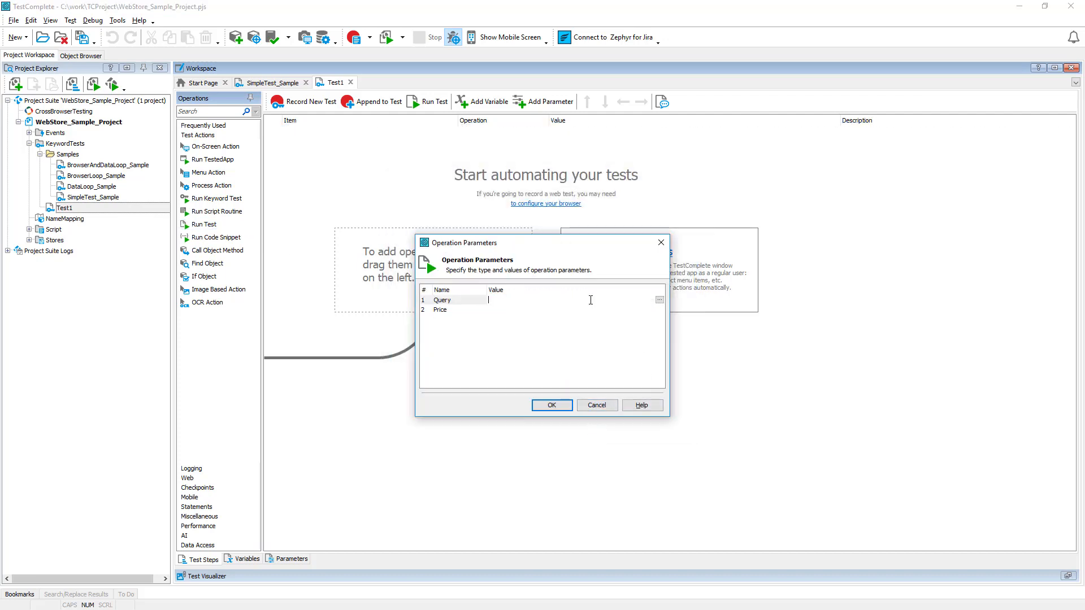
text(AiryPods)
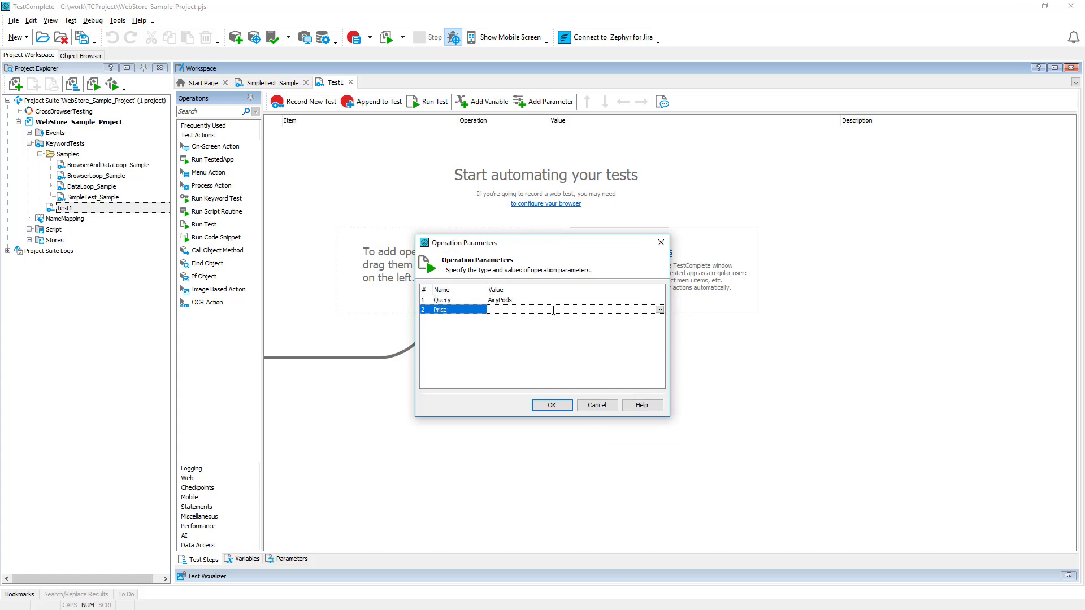
click(552, 406)
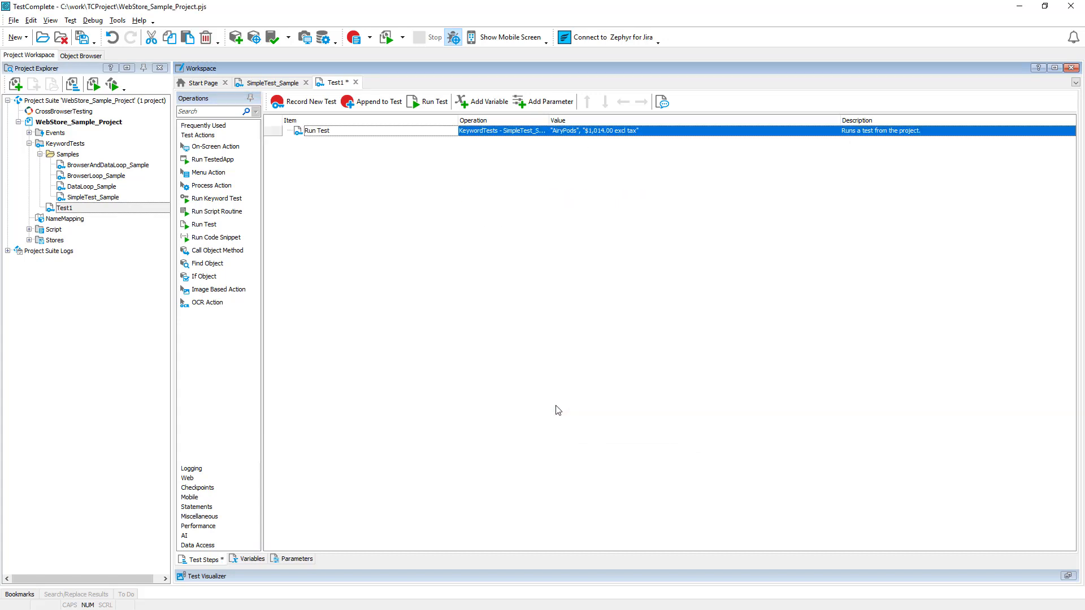
mouse_move(431, 114)
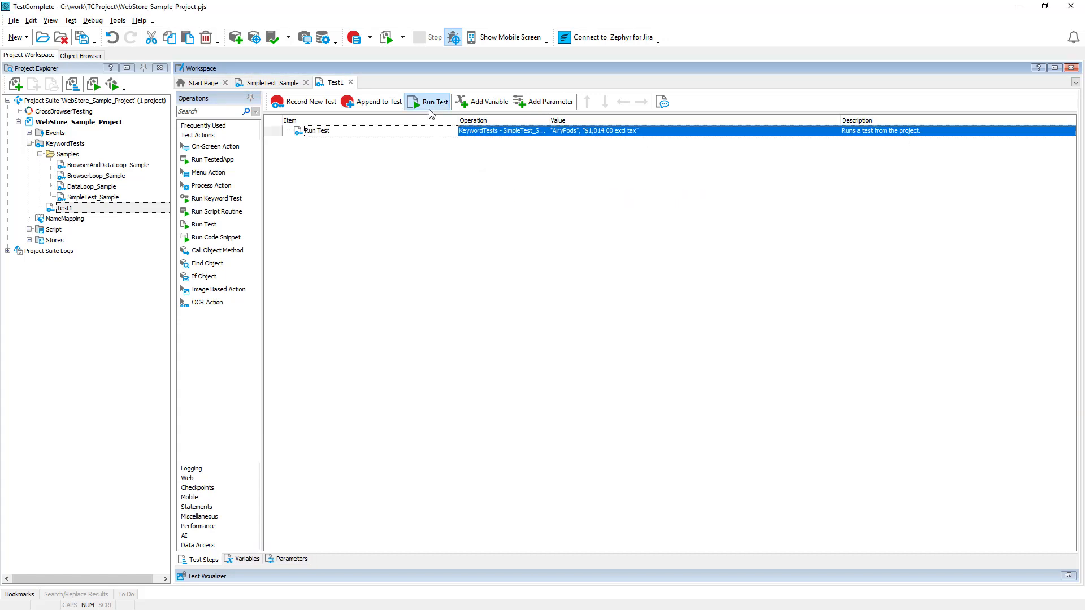
click(427, 101)
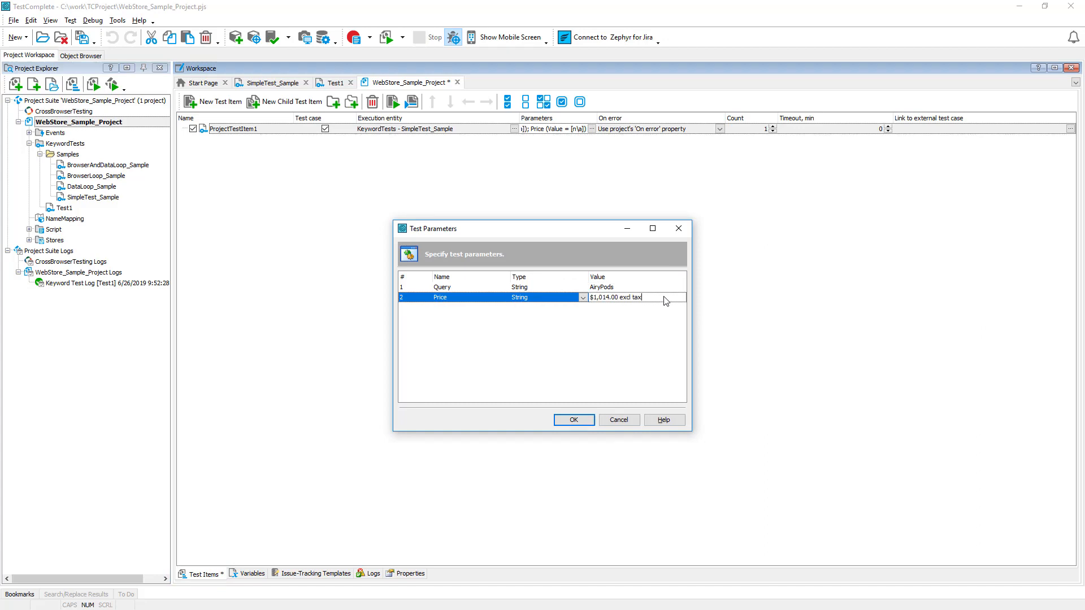
Step: Run ProjectTestItem1 on its own with Run Focused Item
right_click(240, 128)
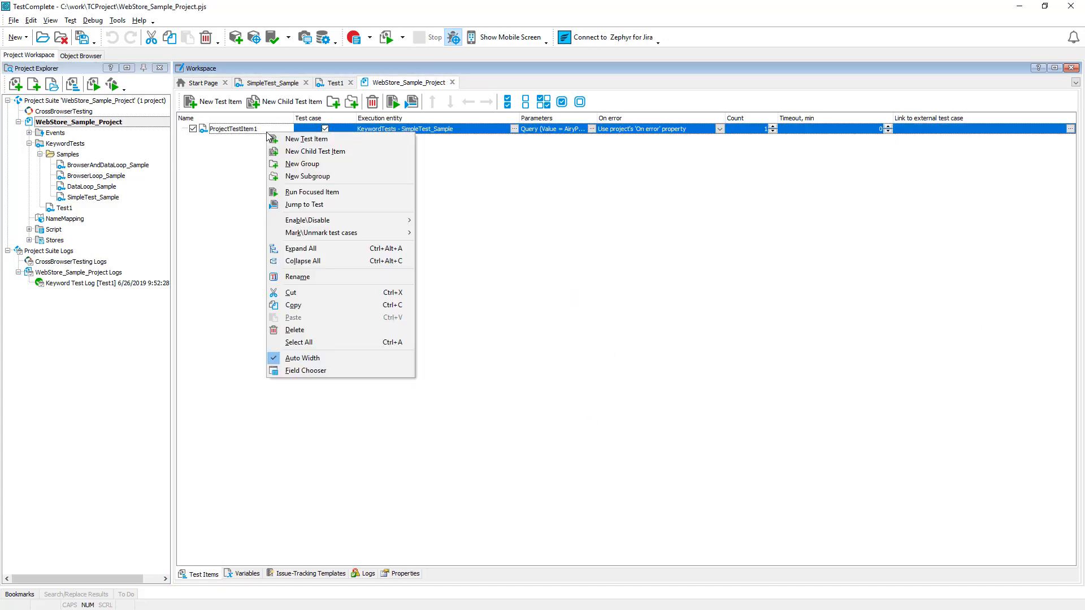
click(312, 192)
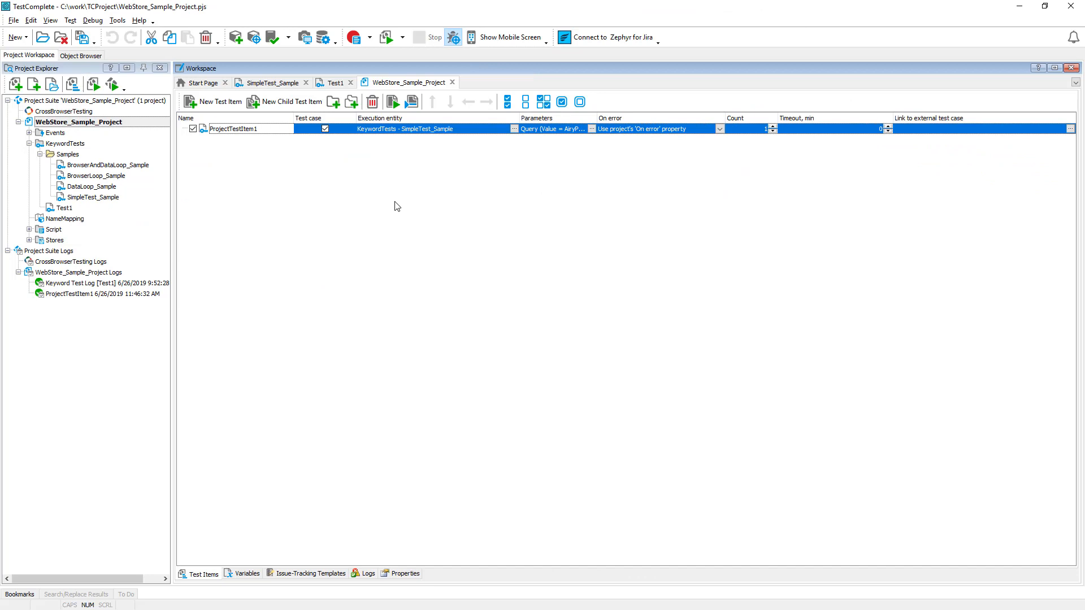
Step: Open the JavaScript script unit and highlight the hard-coded product name 'Solar'
double_click(82, 251)
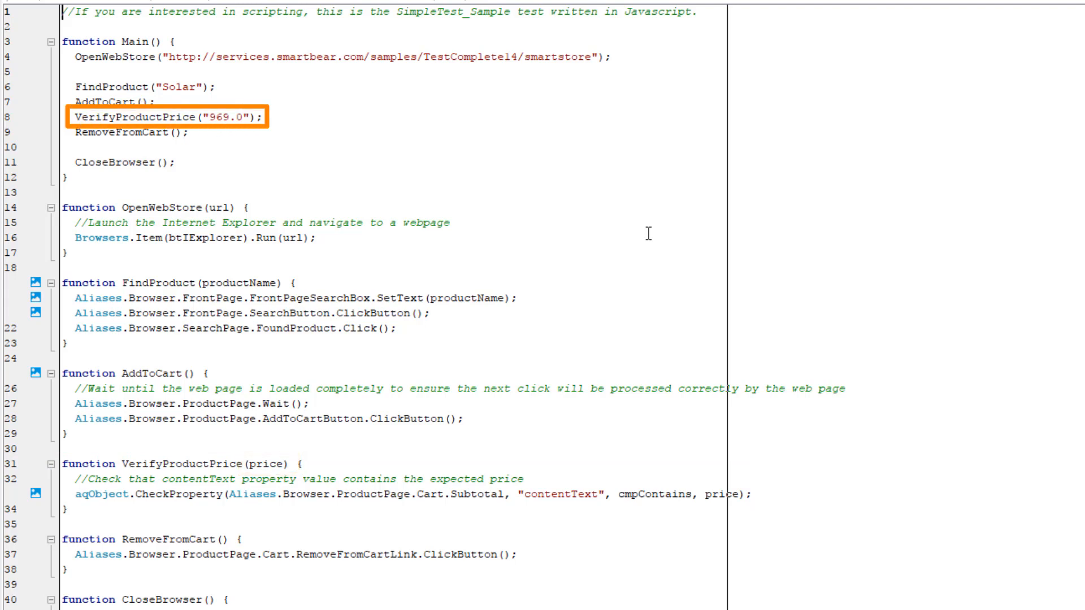
double_click(181, 86)
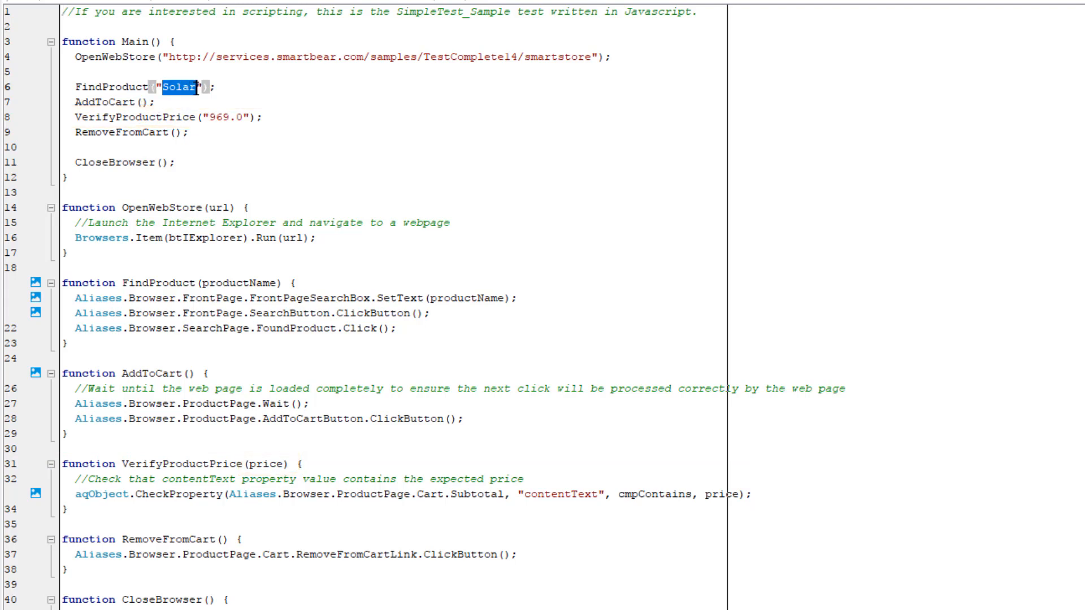